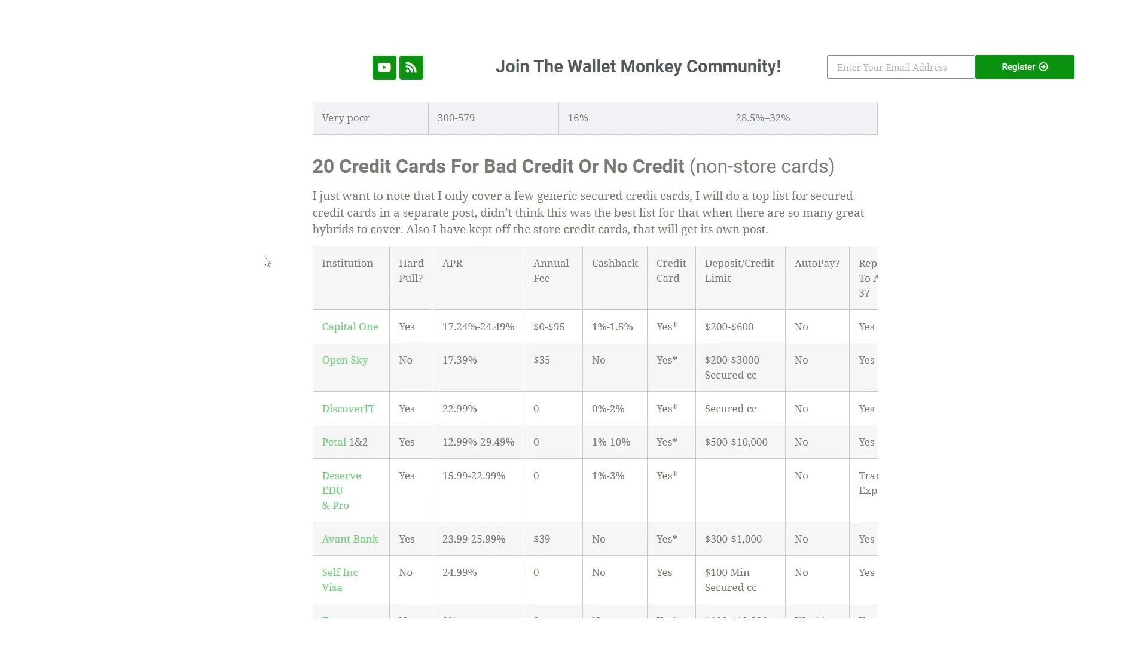
scroll("down", 3)
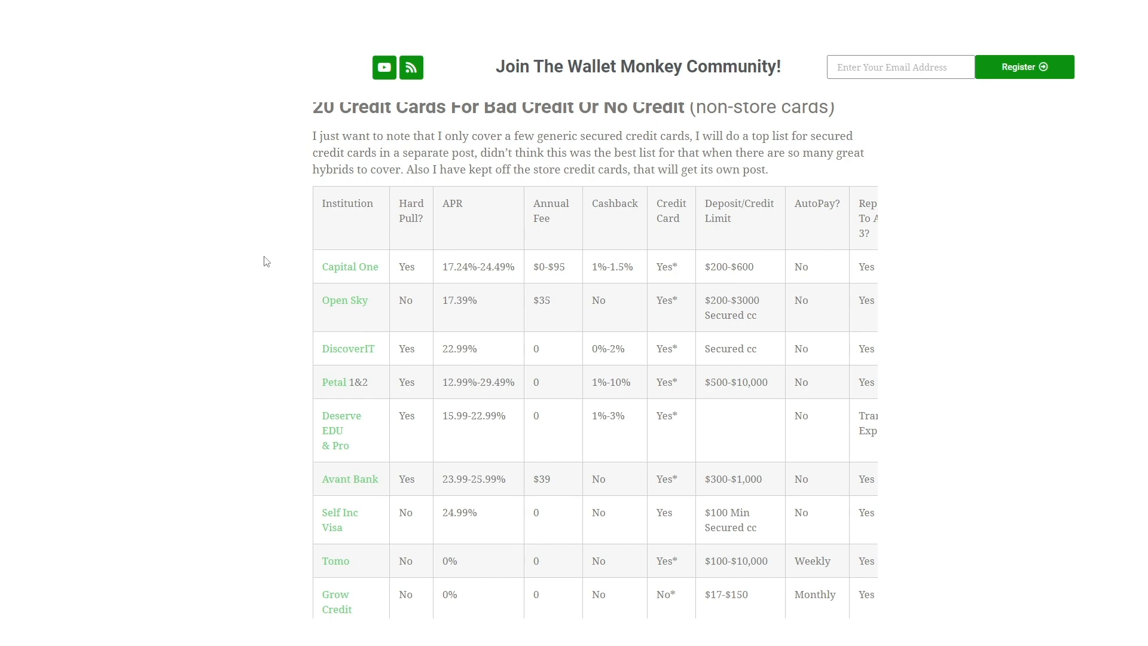
scroll("down", 3)
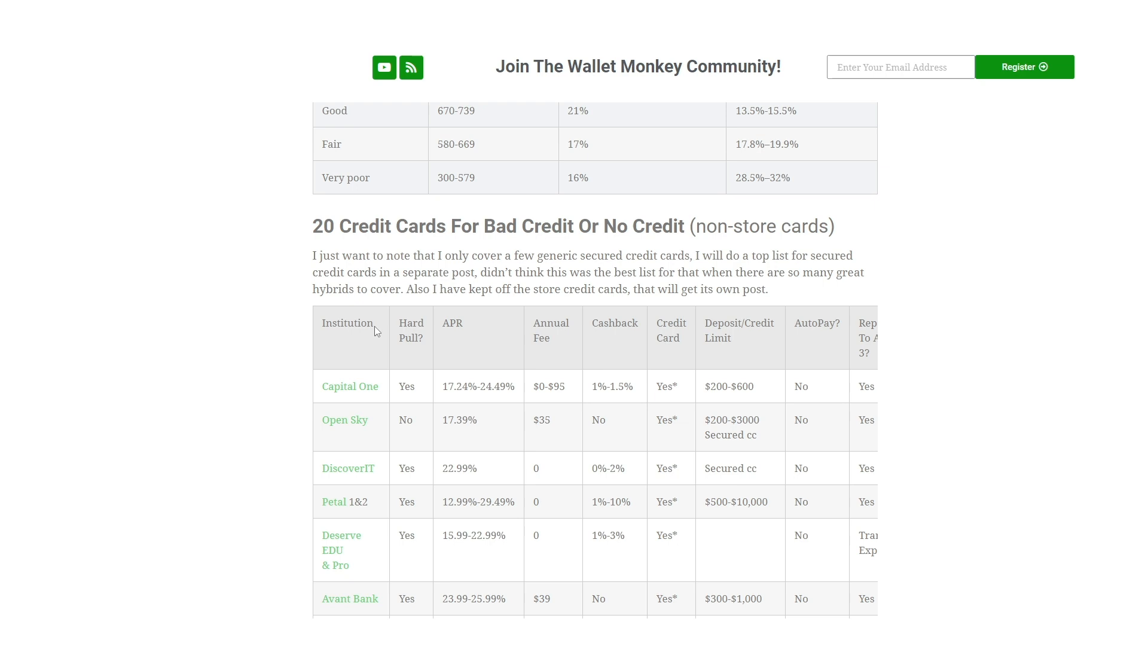
scroll("down", 3)
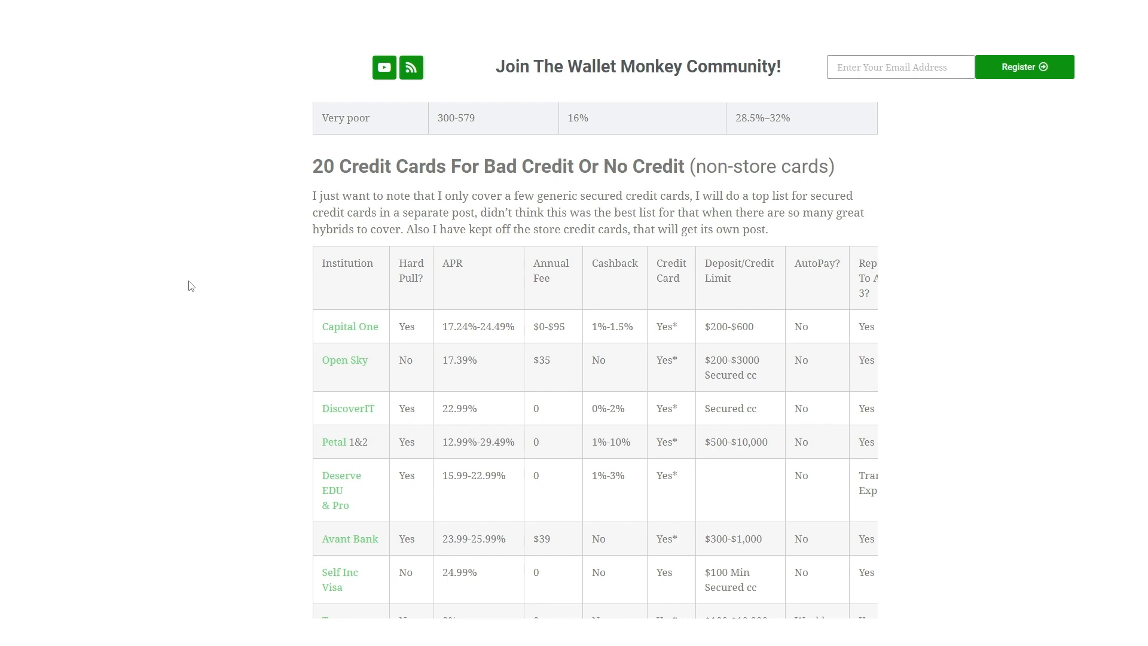
mouse_move(292, 562)
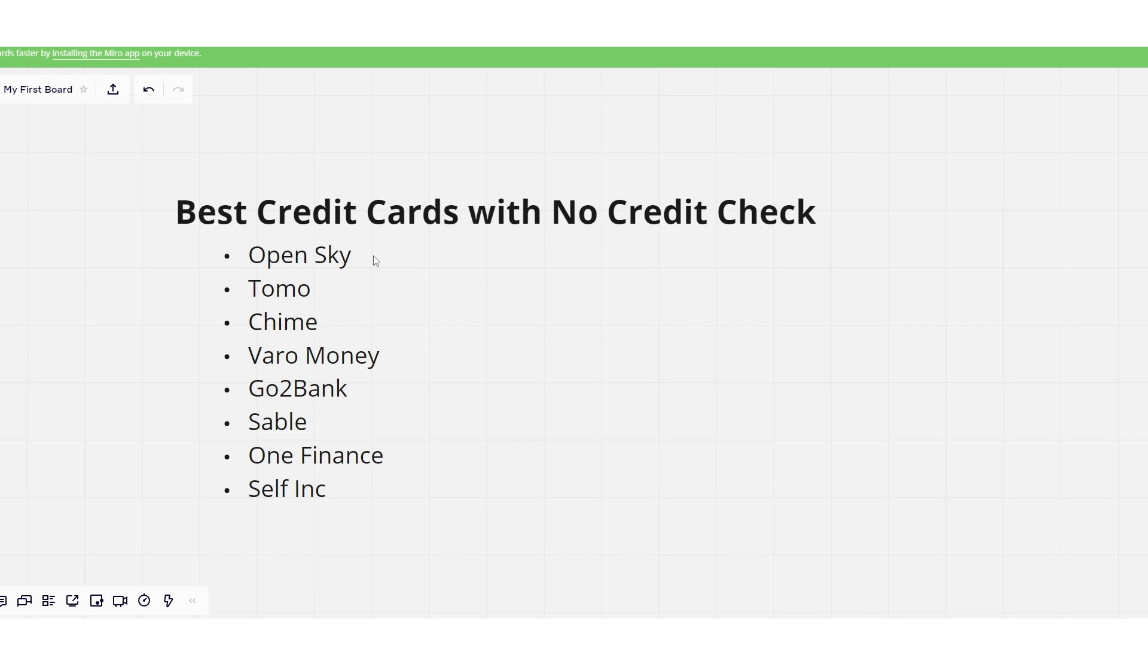
mouse_move(327, 288)
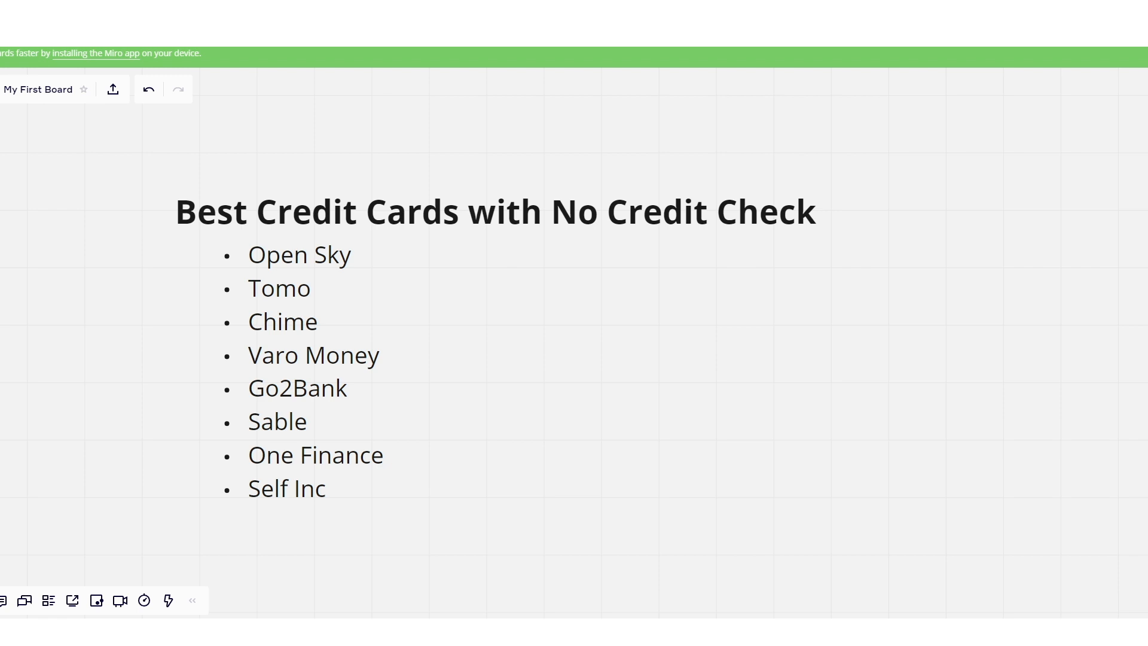
mouse_move(570, 320)
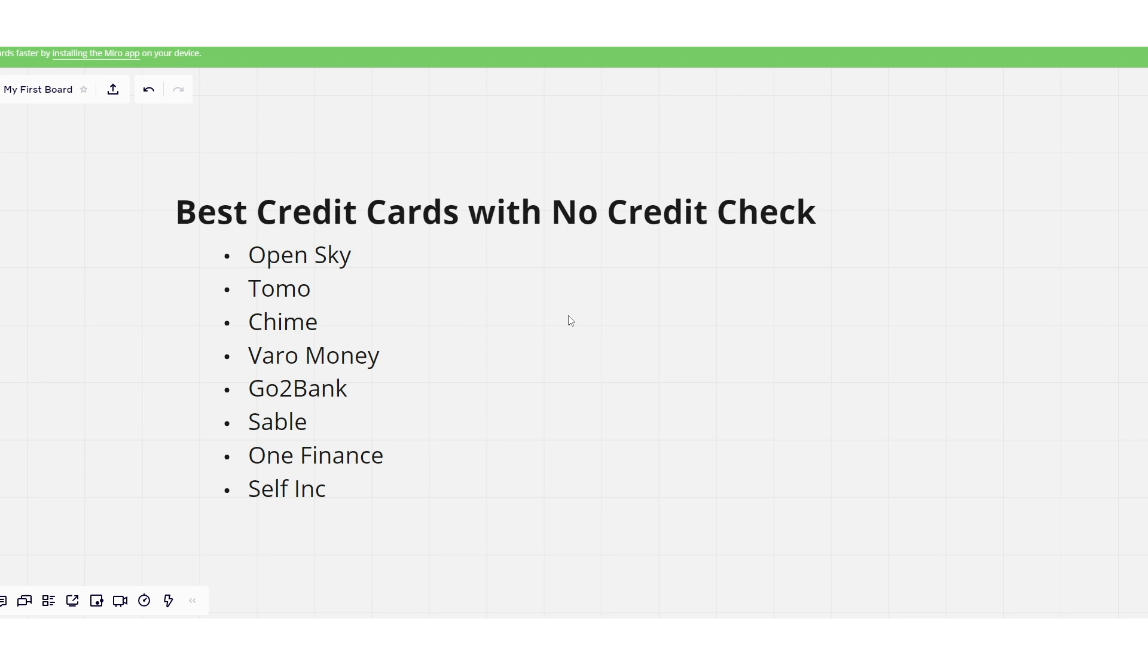
mouse_move(472, 365)
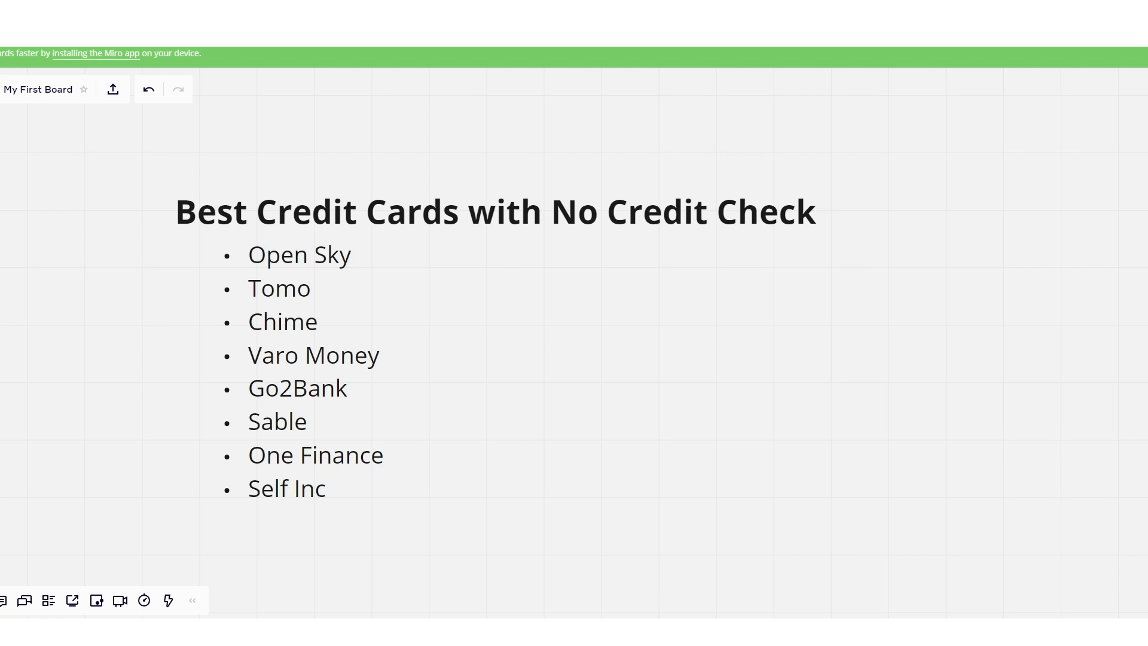
mouse_move(847, 429)
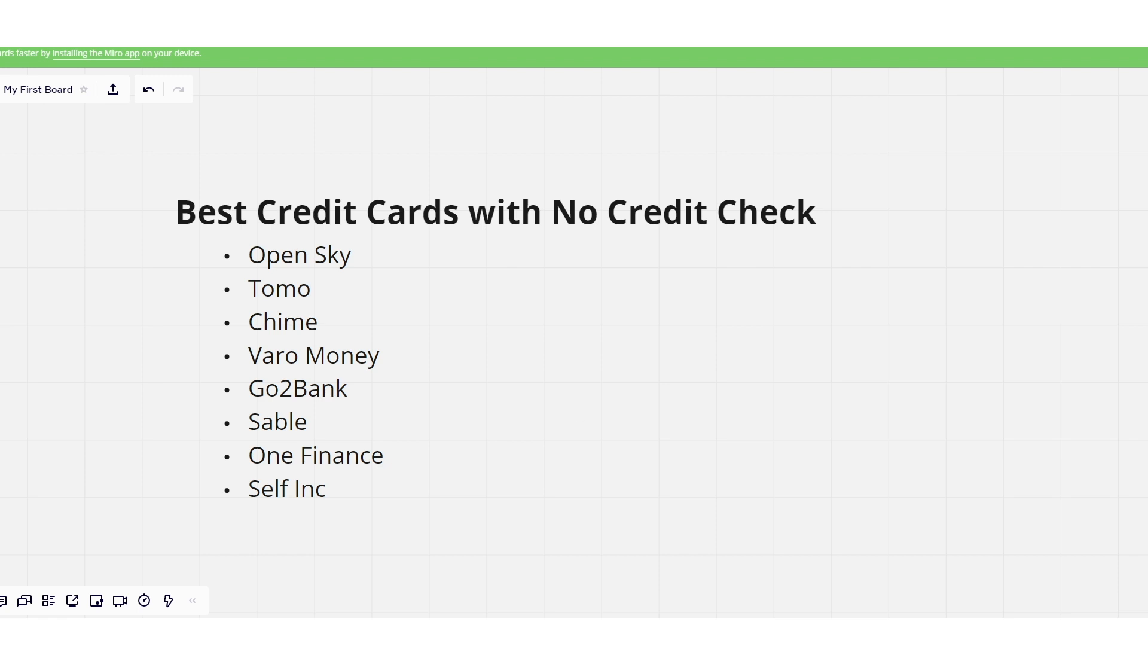
mouse_move(996, 424)
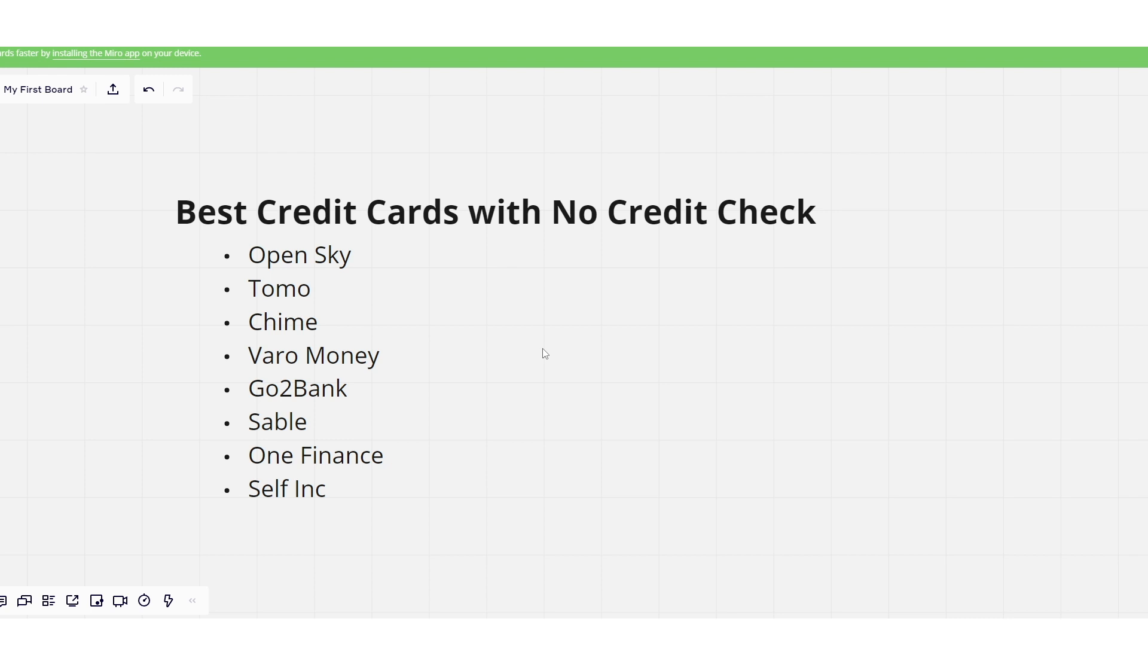
mouse_move(522, 375)
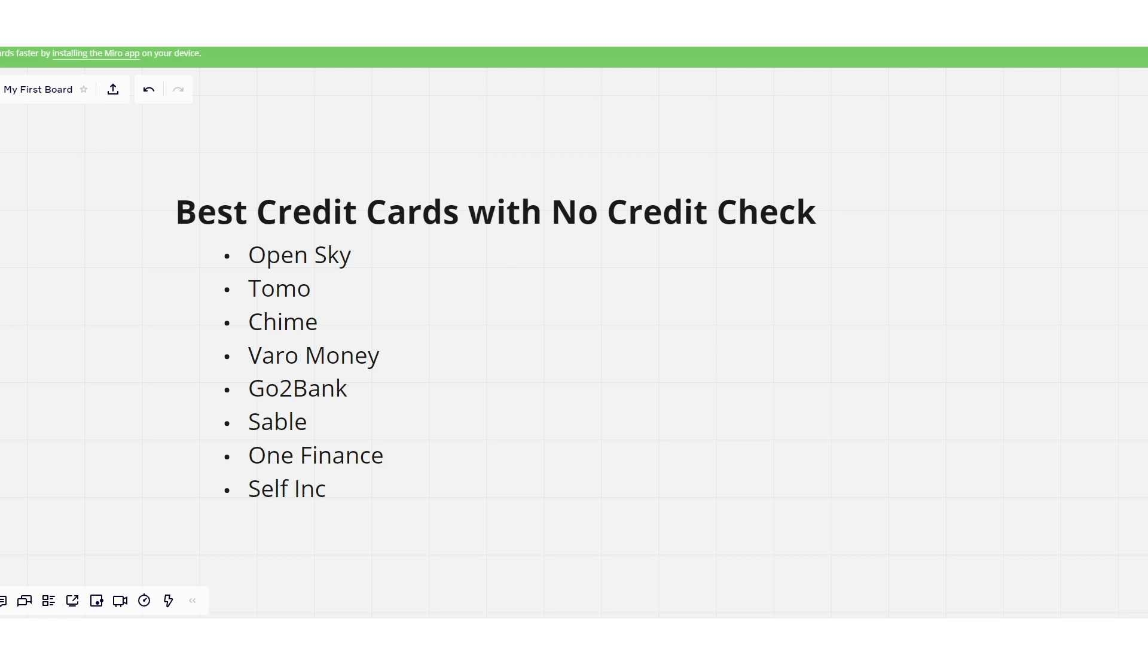
mouse_move(399, 460)
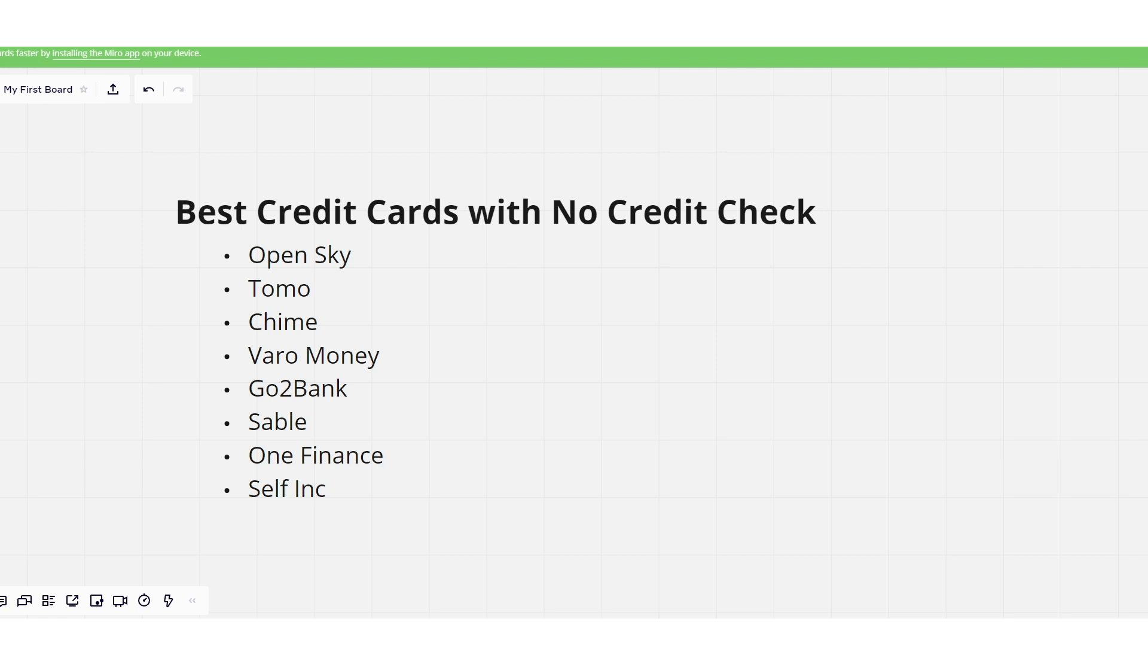
mouse_move(701, 484)
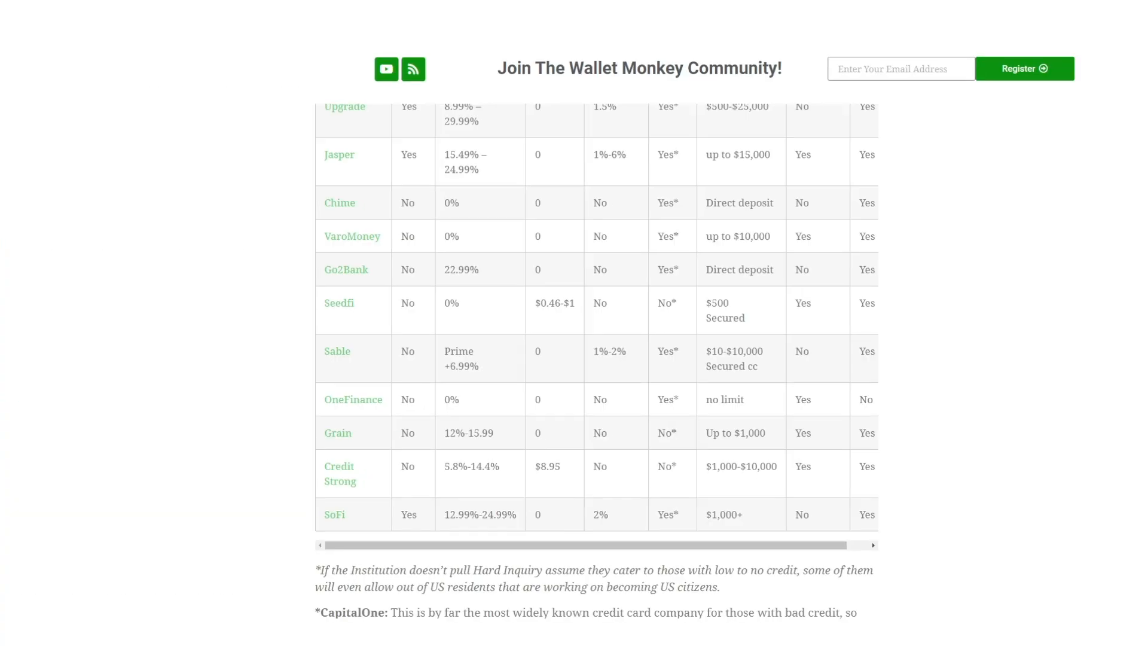
scroll("down", 3)
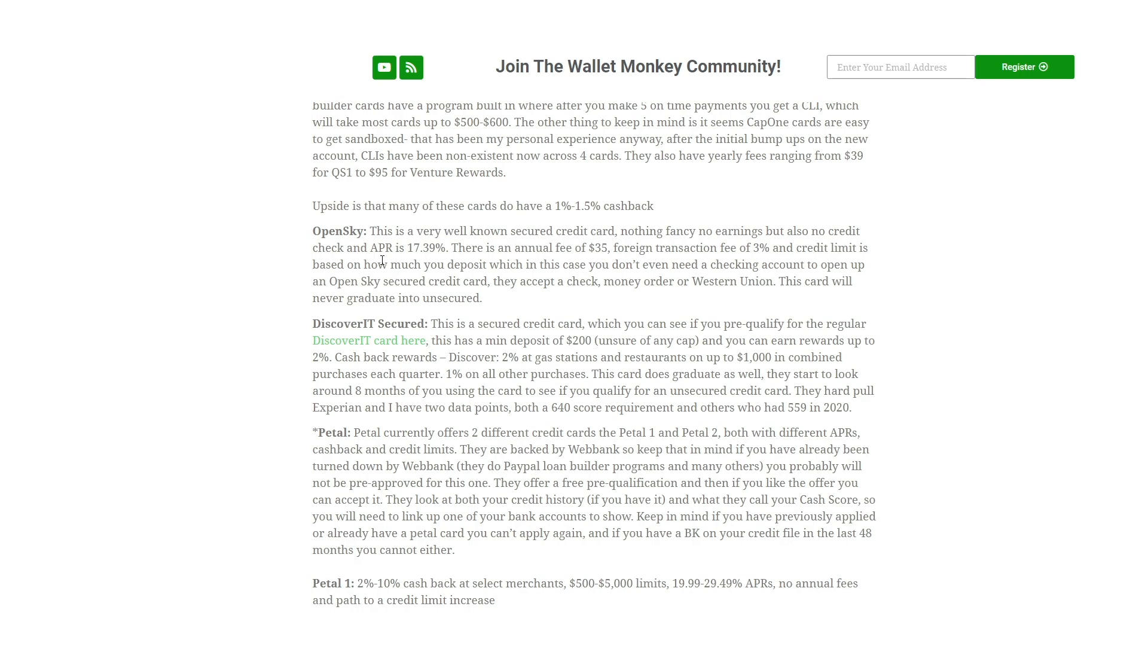
scroll("up", 3)
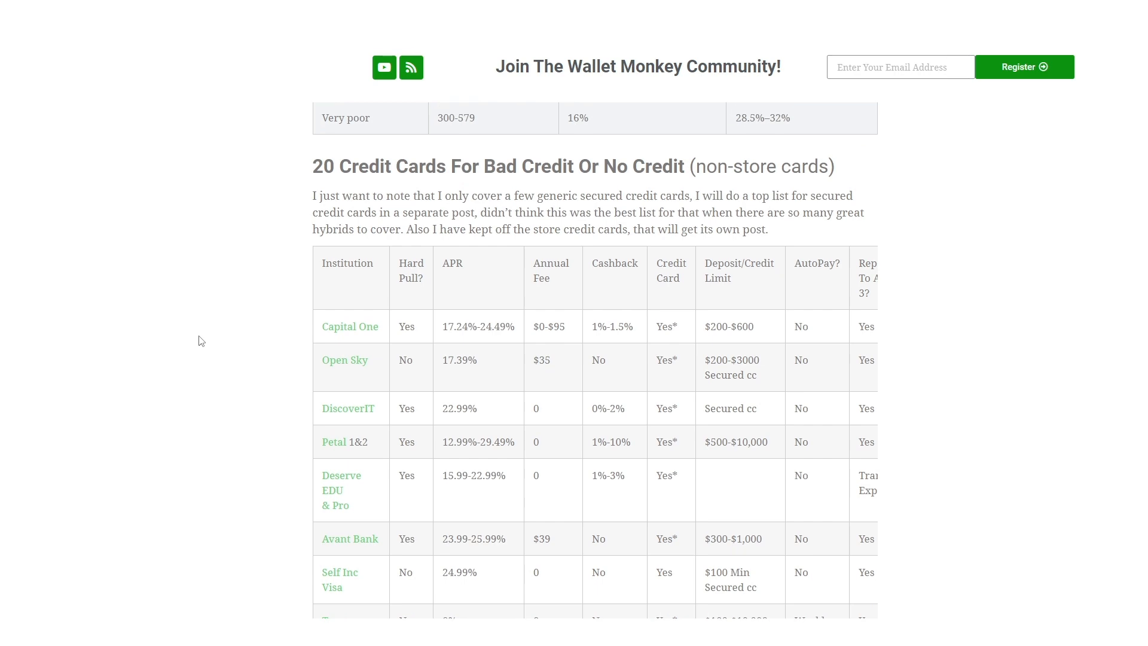
scroll("down", 3)
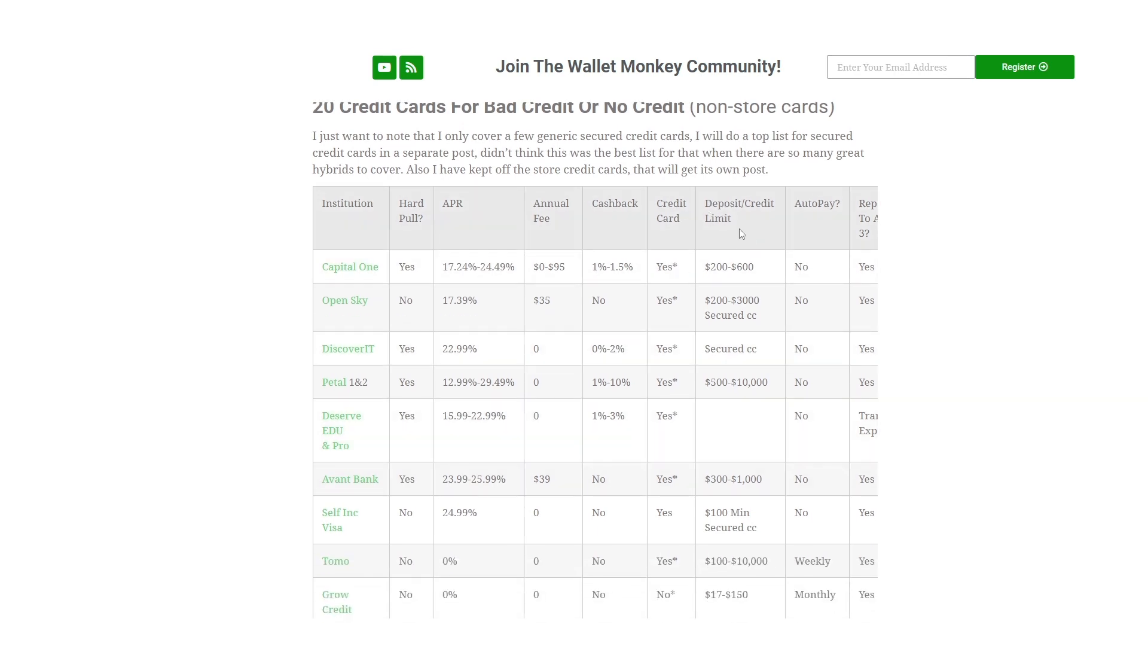
scroll("down", 3)
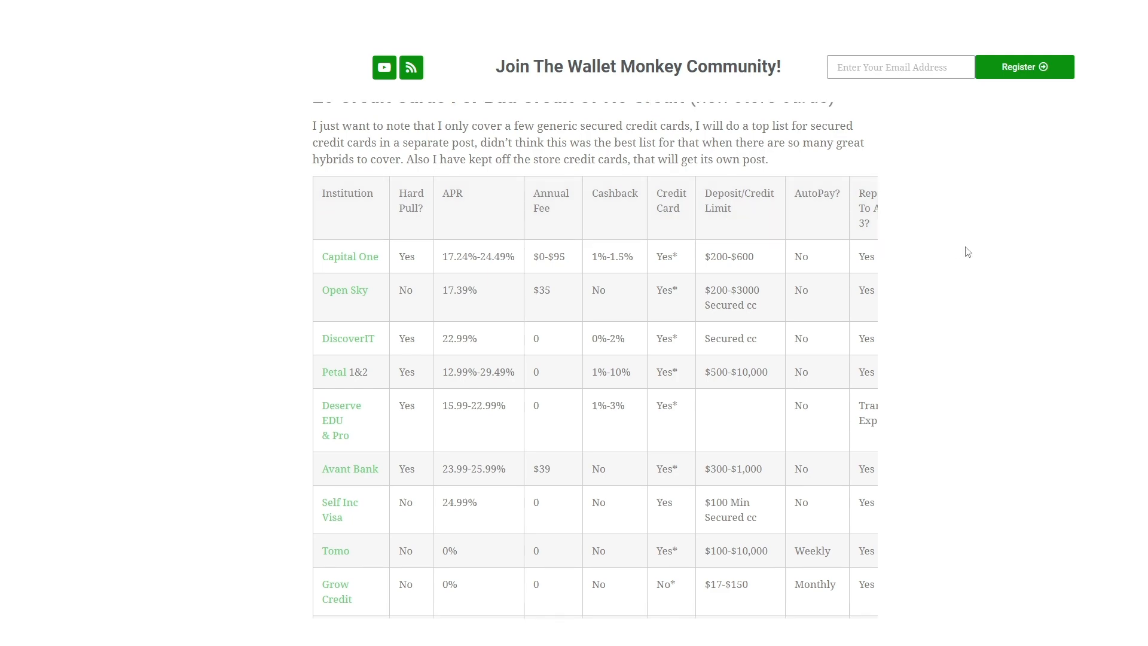
scroll("down", 3)
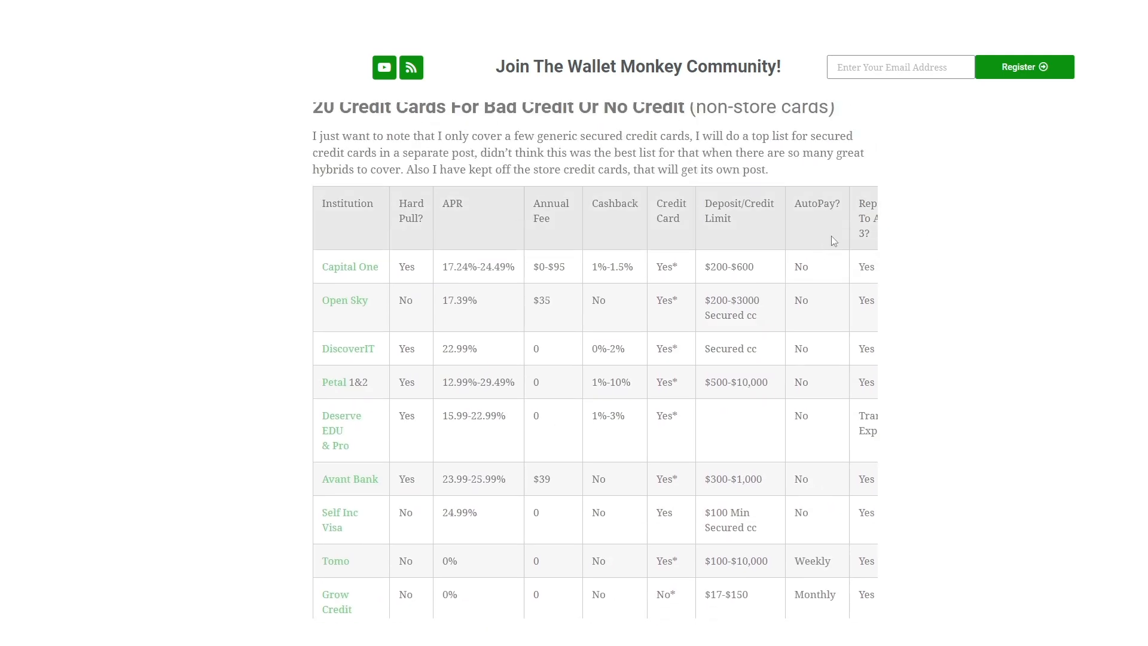
scroll("down", 3)
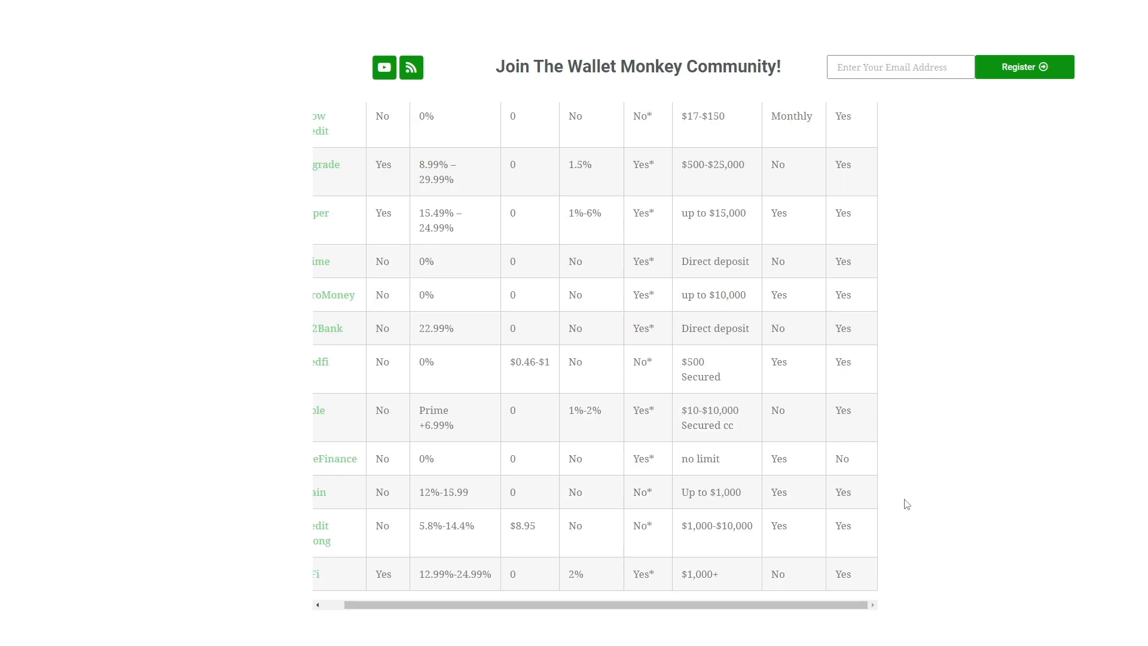
scroll("down", 3)
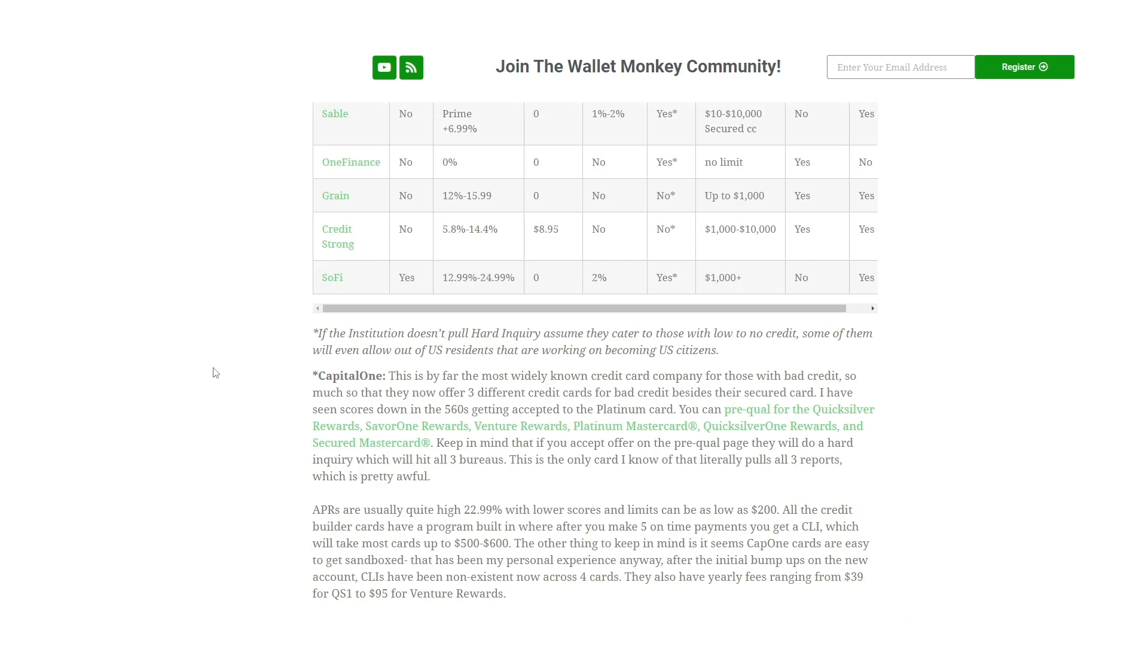
scroll("down", 3)
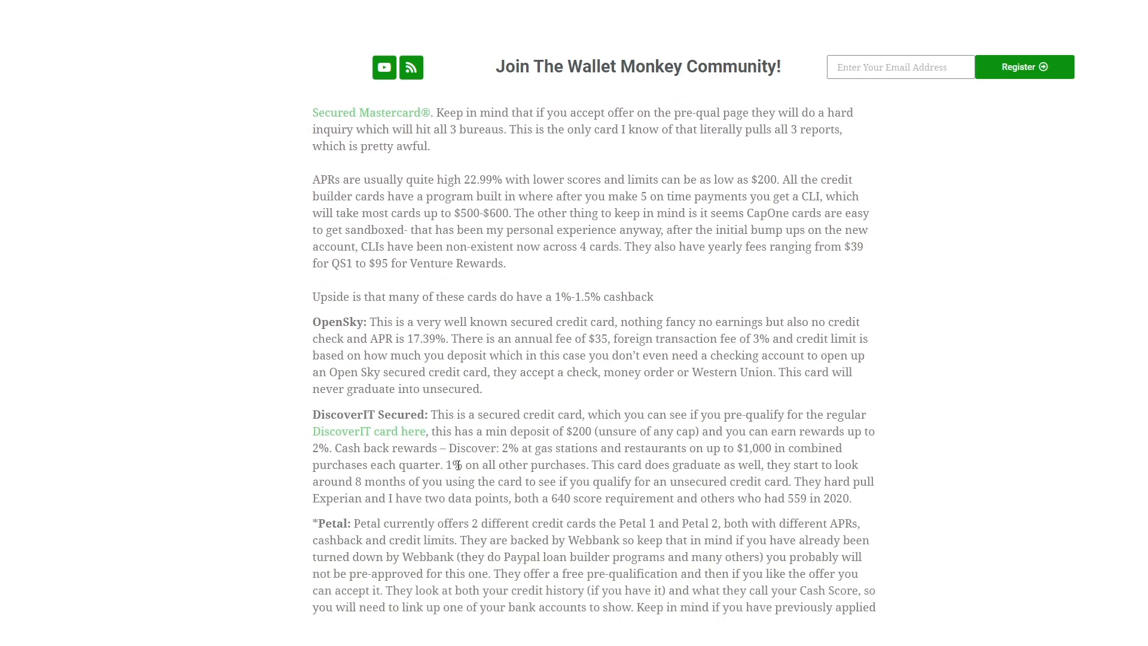
scroll("down", 3)
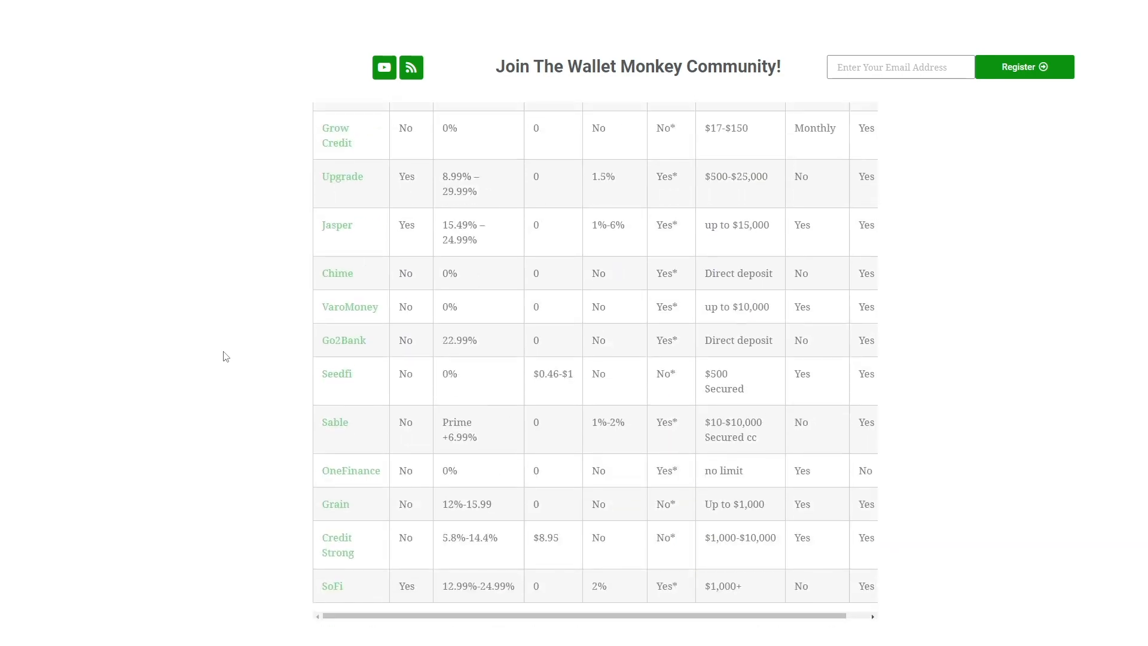
scroll("down", 3)
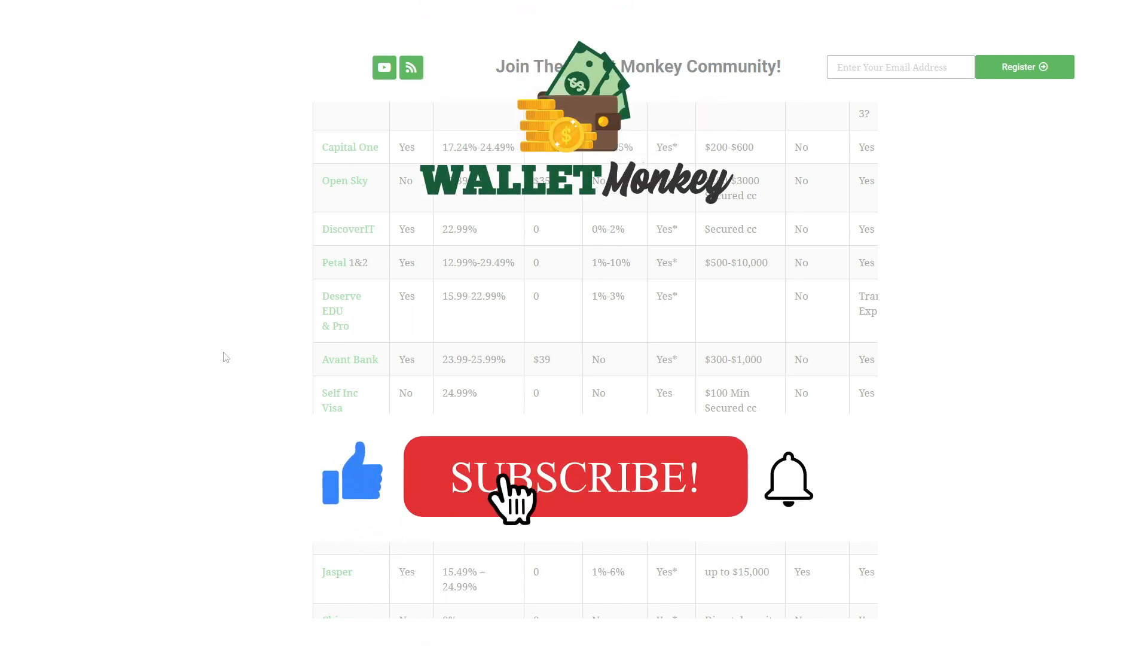
left_click(575, 476)
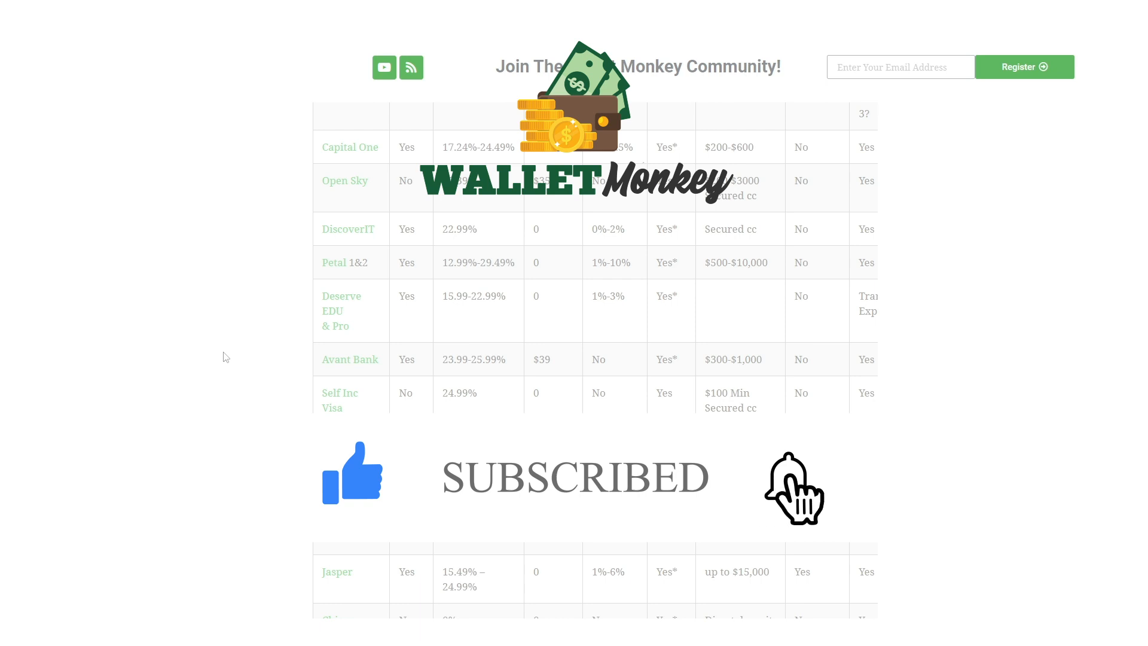